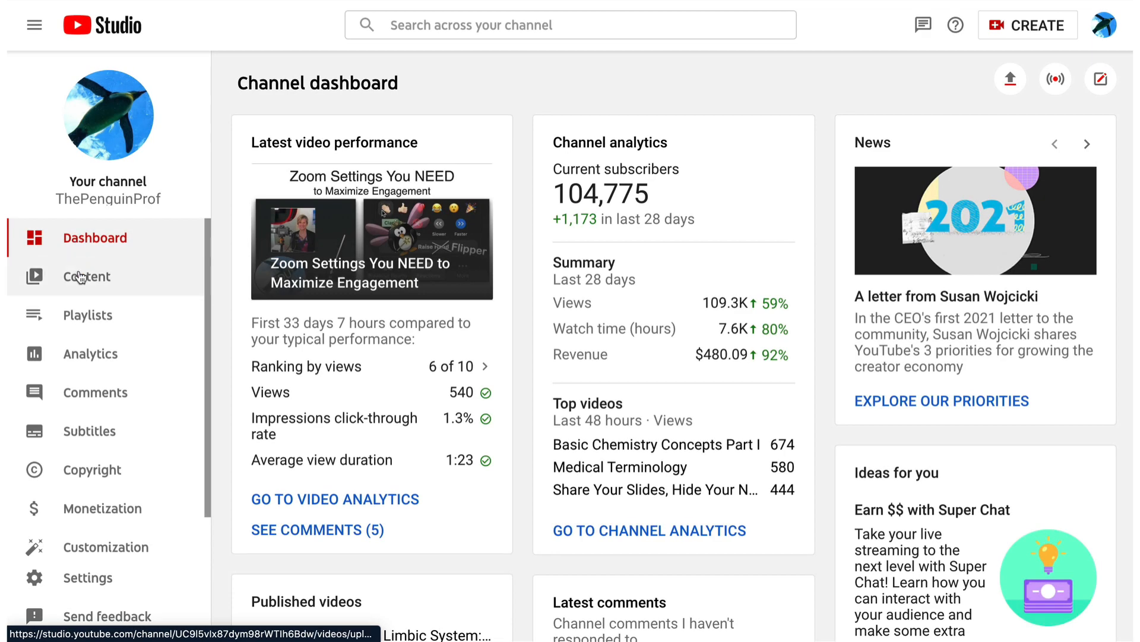
Open the Bio 100.502 and 100.503 Fall 2020 Logistics Video's details from the channel content list
{"action": "left_click", "coordinate": [85, 276]}
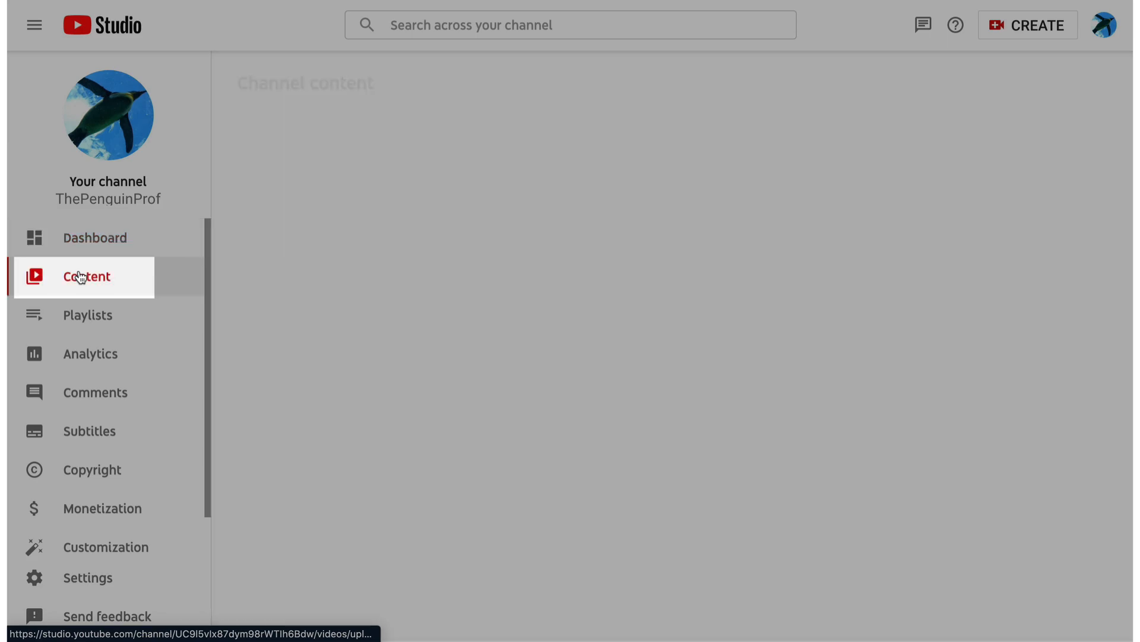
{"action": "left_click", "coordinate": [85, 276]}
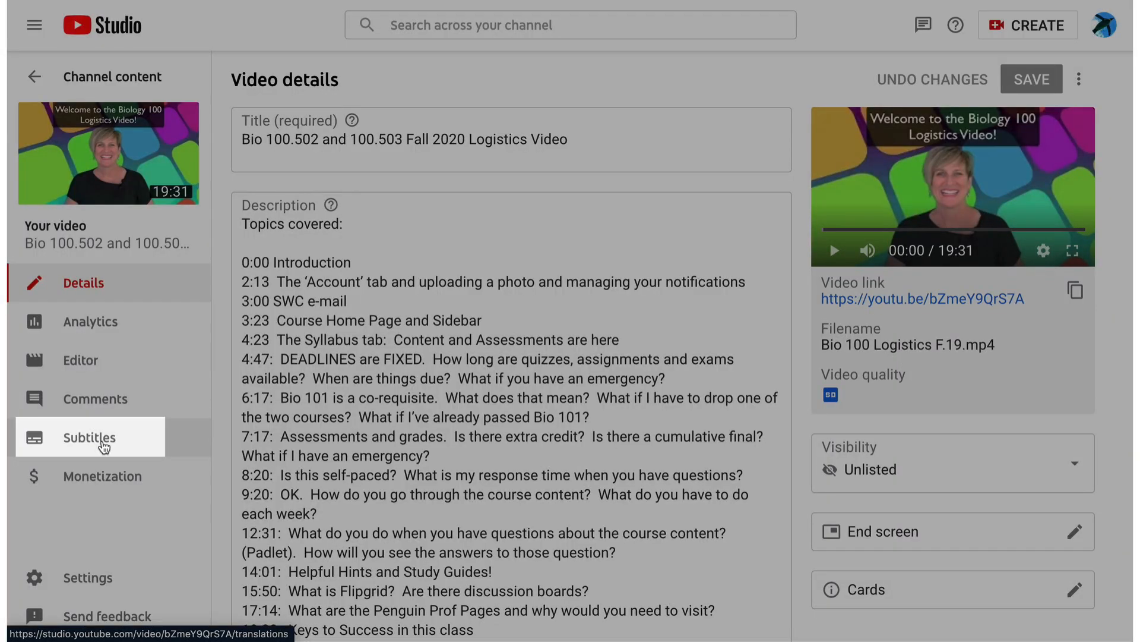
Duplicate the English (Automatic) subtitle track for editing, reaching the overwrite-draft warning
{"action": "left_click", "coordinate": [89, 436]}
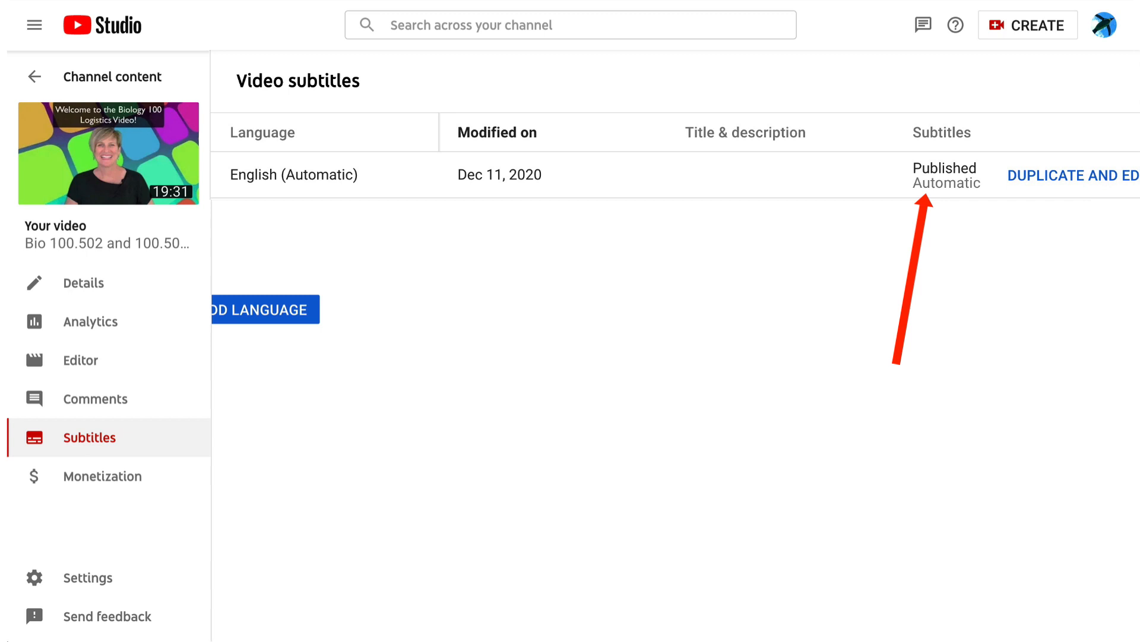
{"action": "left_click", "coordinate": [1073, 175]}
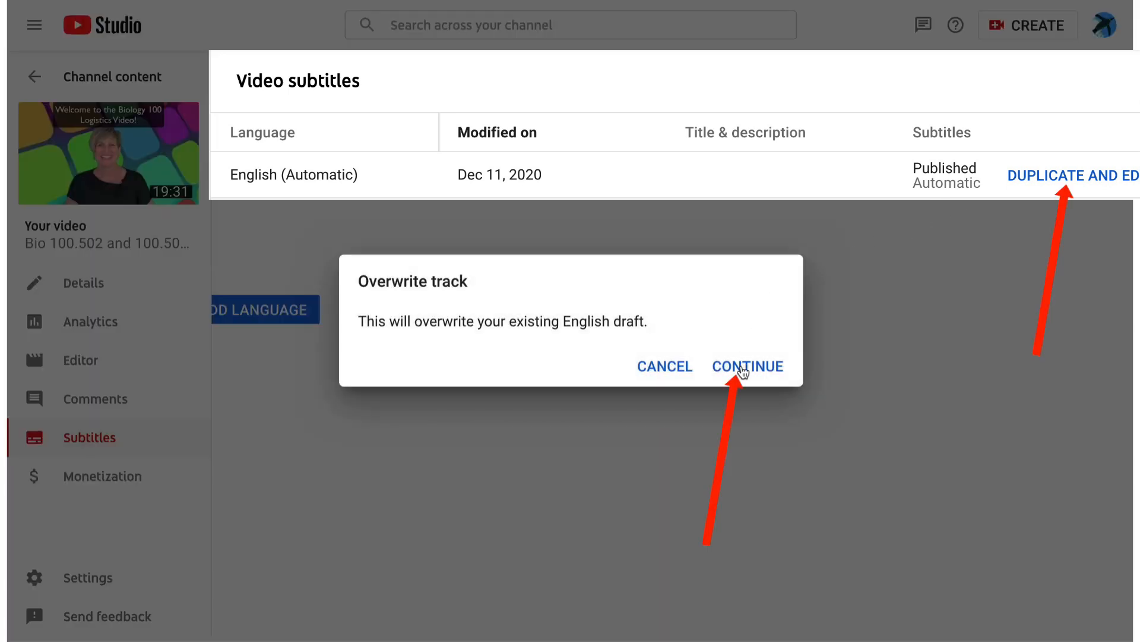
Confirm overwriting the draft, then fix captions: '. This', 'Supercourse', 'It just means there's two sections put together.'
{"action": "left_click", "coordinate": [748, 366]}
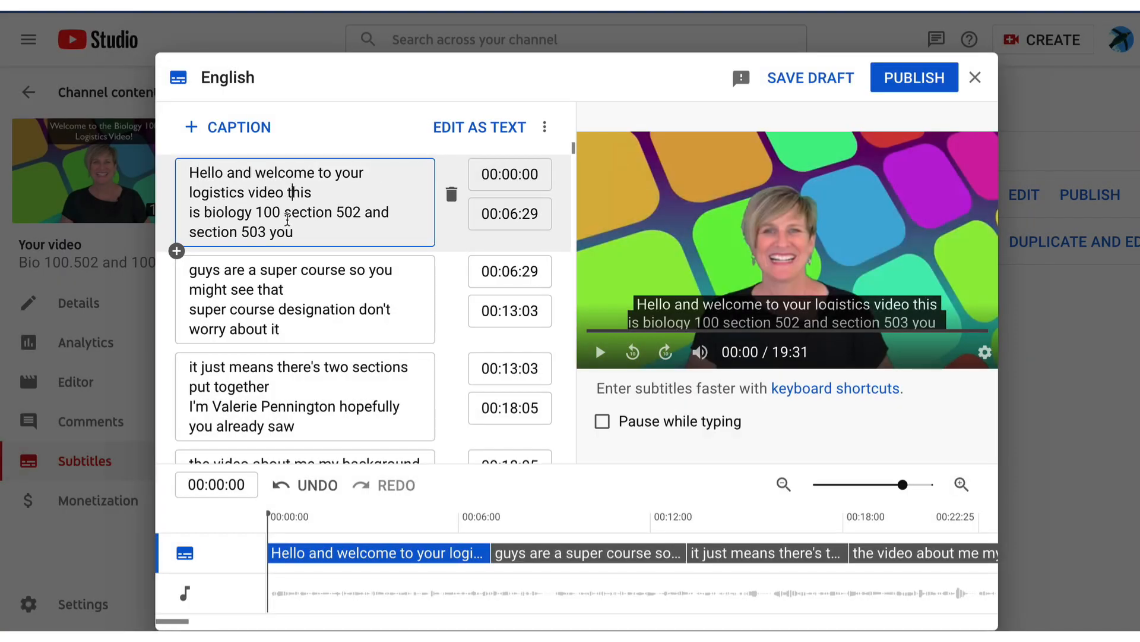
{"action": "type", "text": ".  This"}
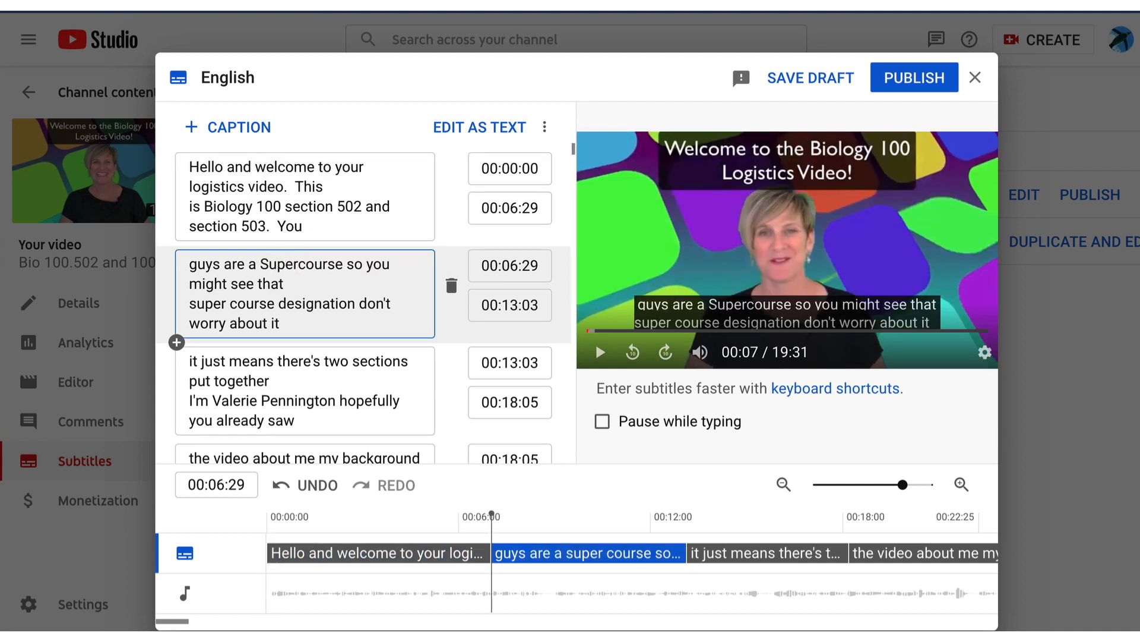
{"action": "type", "text": "Supercourse"}
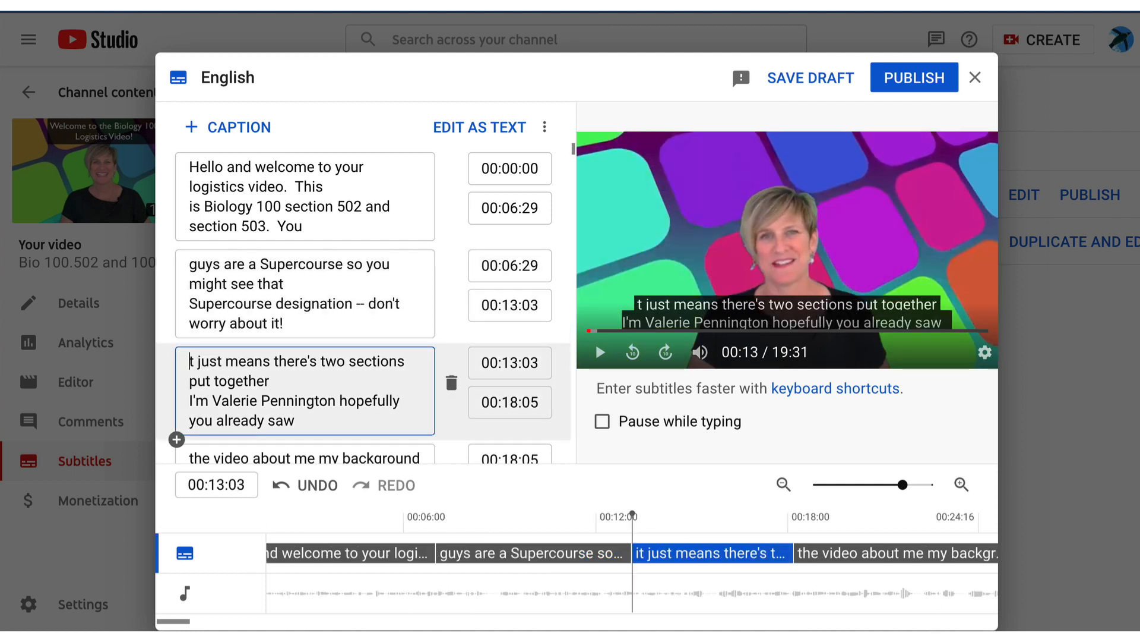
{"action": "type", "text": "It just means there's two sections put together."}
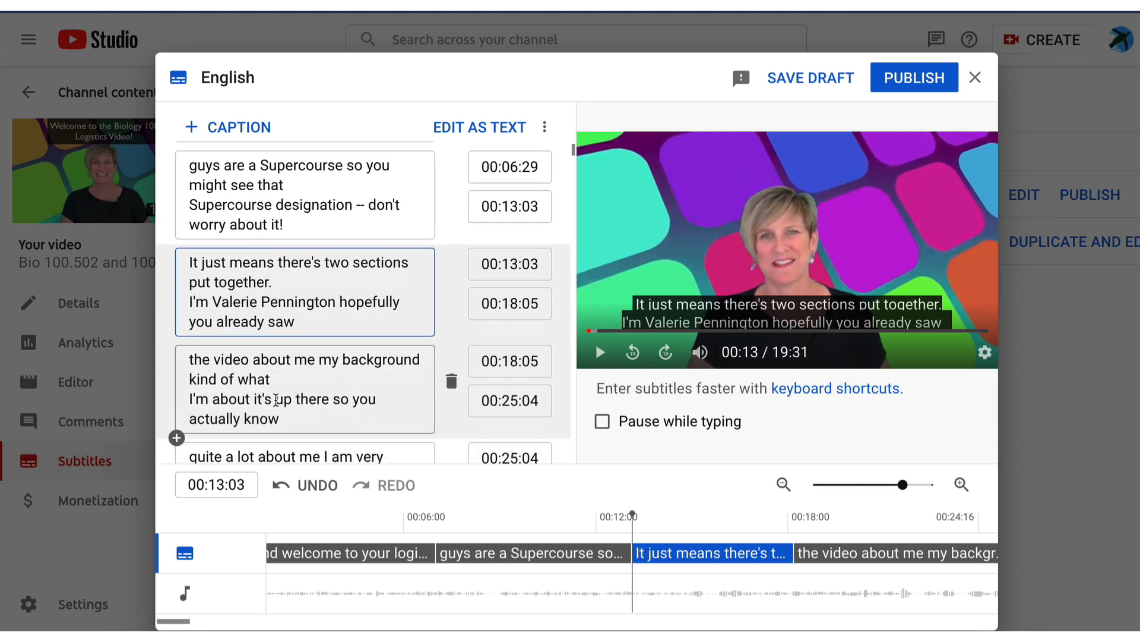
{"action": "mouse_move", "coordinate": [914, 77]}
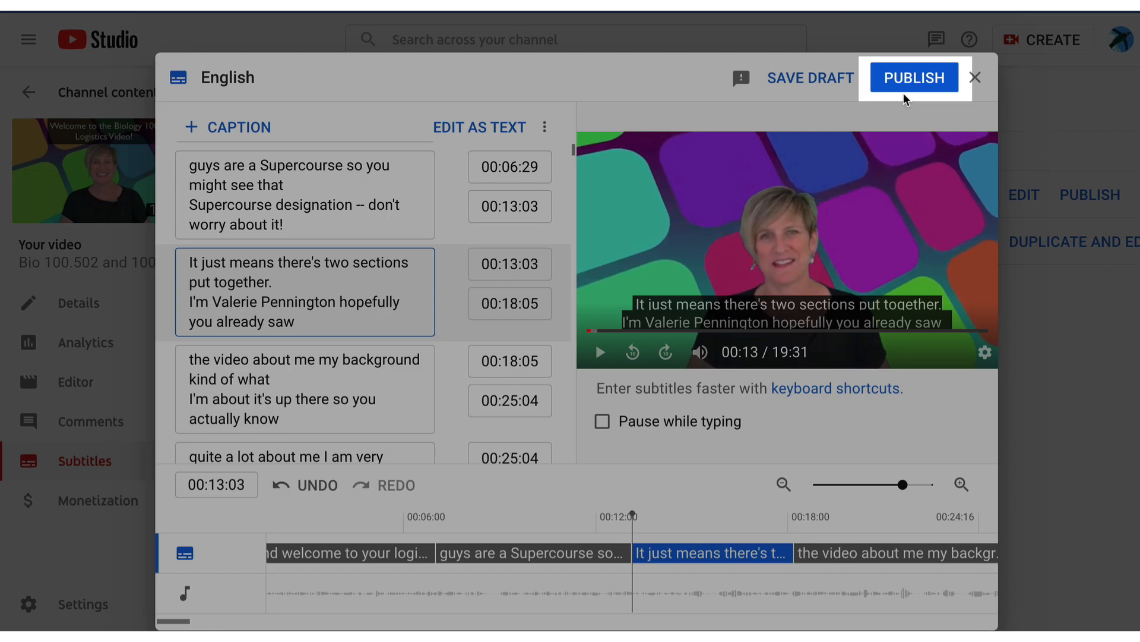
Publish the corrected English captions and reveal the automatic English track's options menu
{"action": "left_click", "coordinate": [913, 77]}
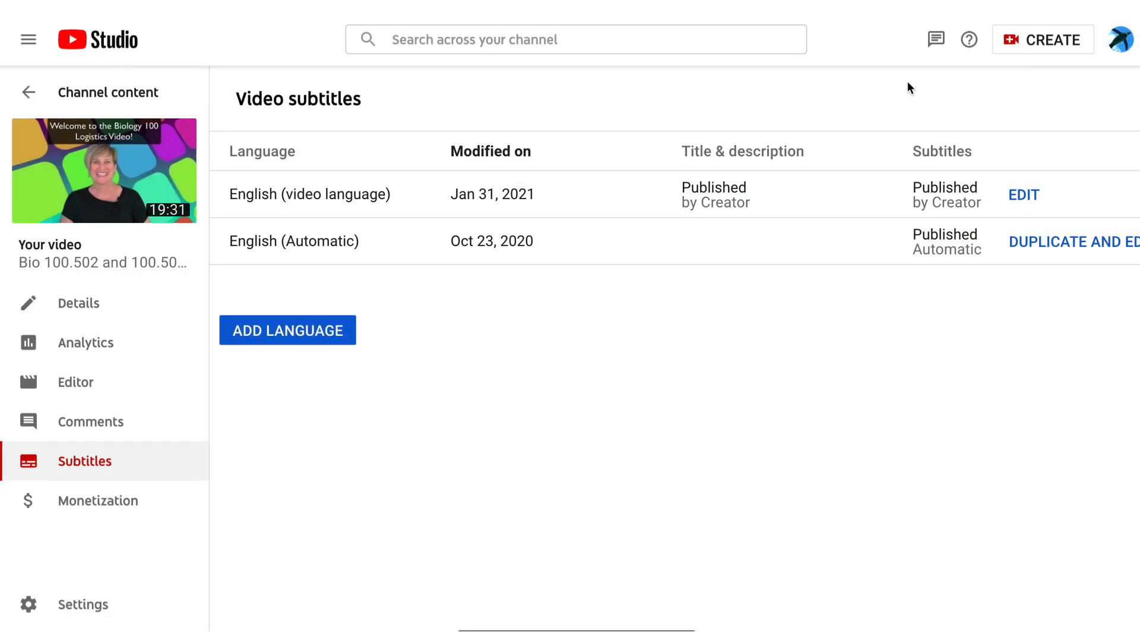
{"action": "mouse_move", "coordinate": [887, 90]}
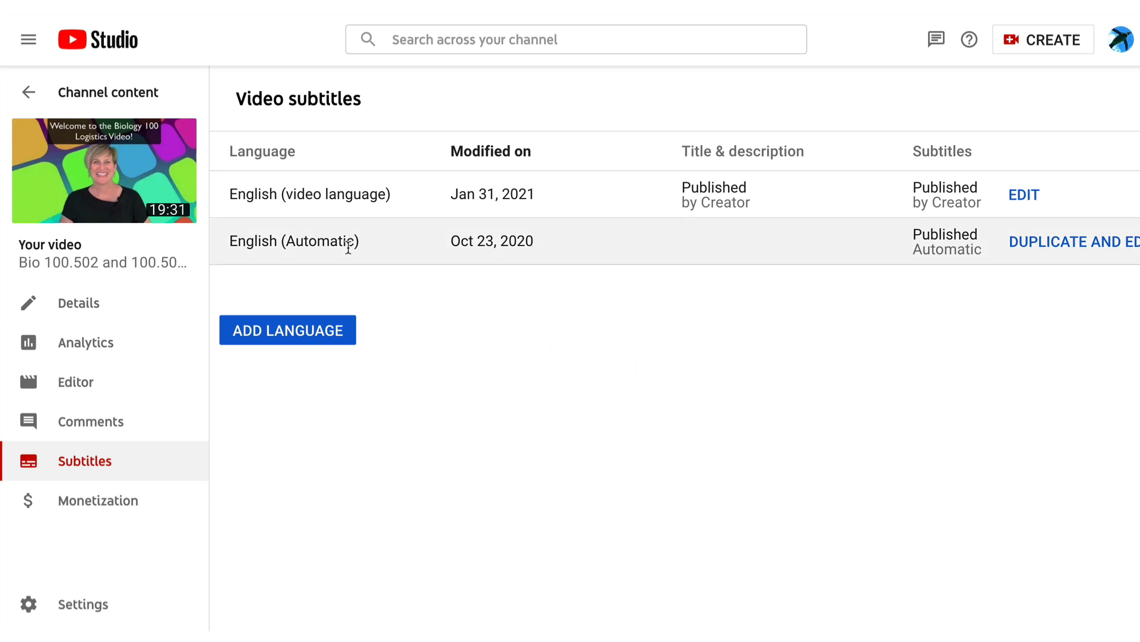
{"action": "scroll", "scroll_direction": "right", "scroll_amount": 3}
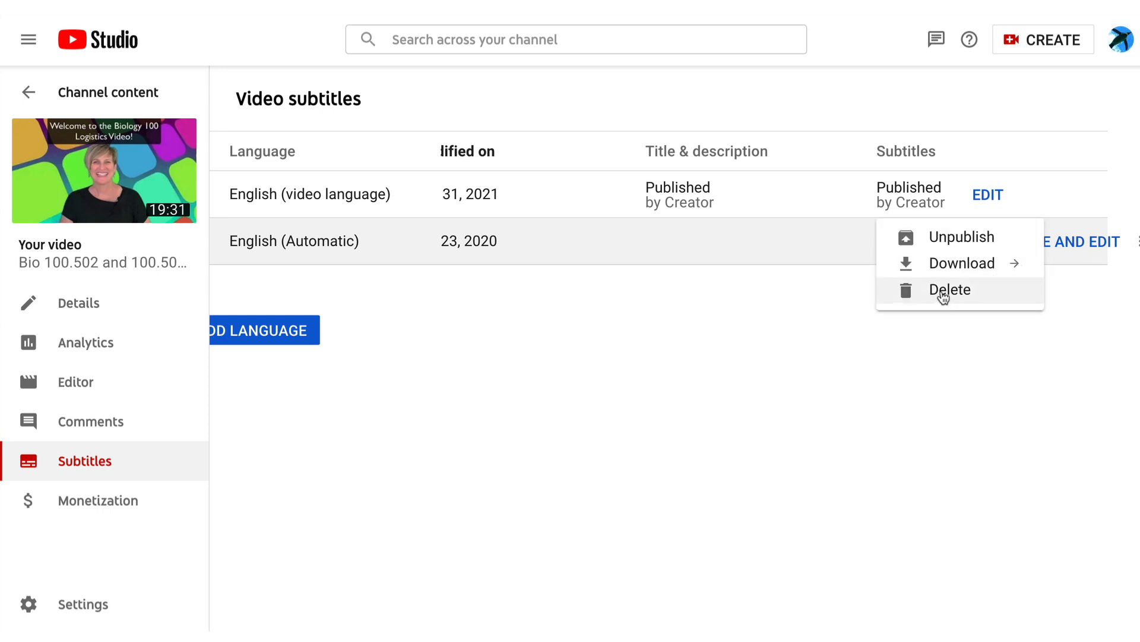
Delete the English (Automatic) captions track and confirm with DELETE CAPTIONS
{"action": "left_click", "coordinate": [949, 290]}
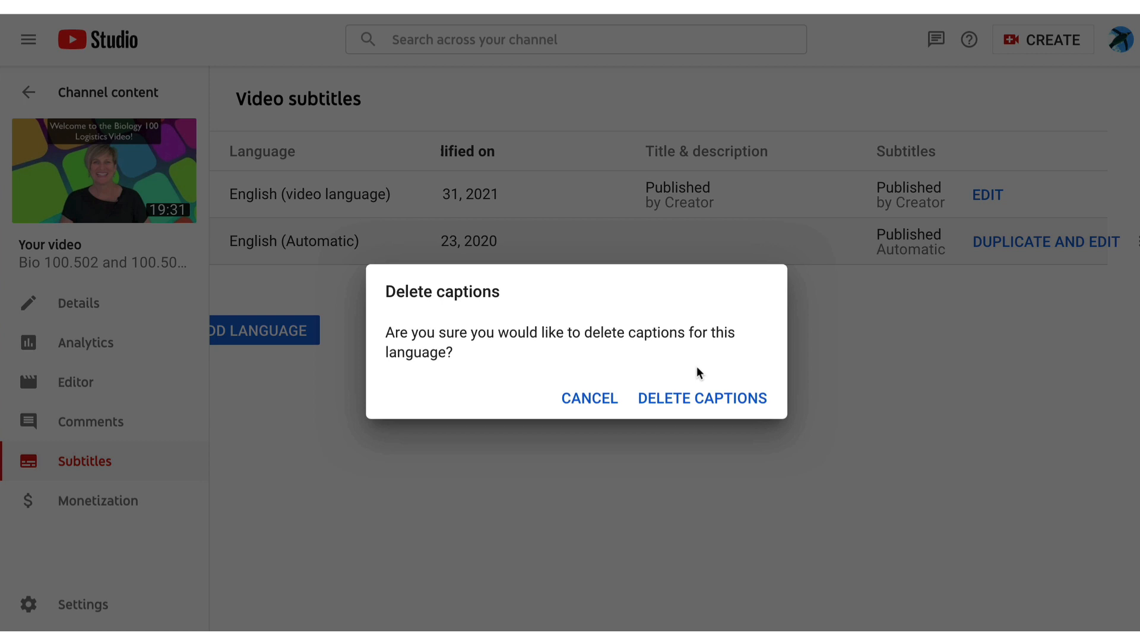
{"action": "left_click", "coordinate": [703, 398]}
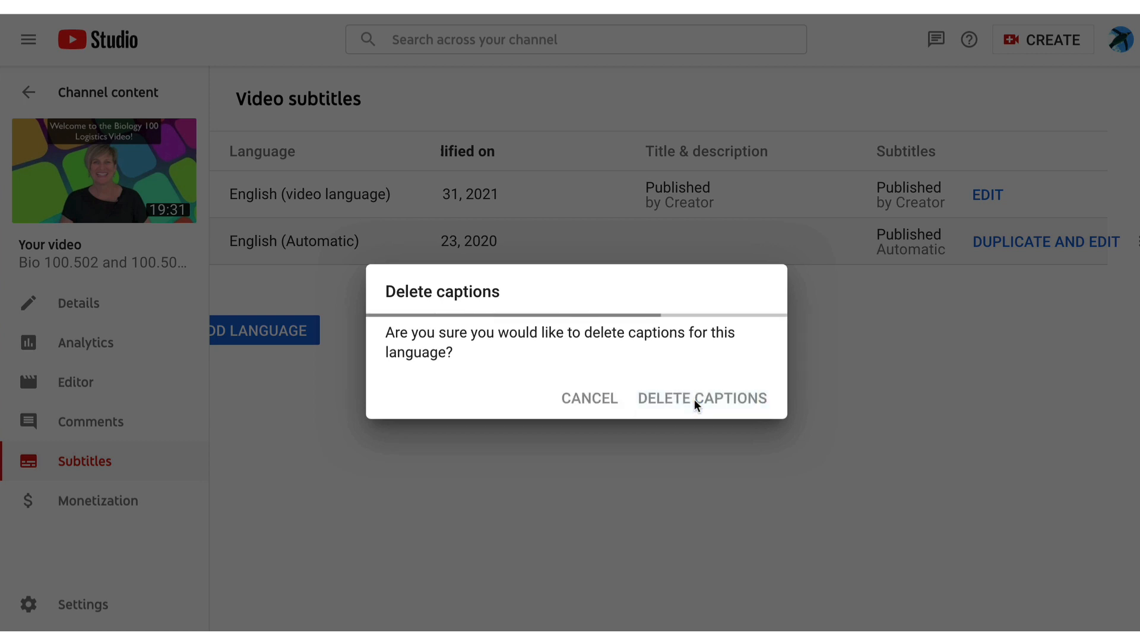
{"action": "left_click", "coordinate": [701, 398]}
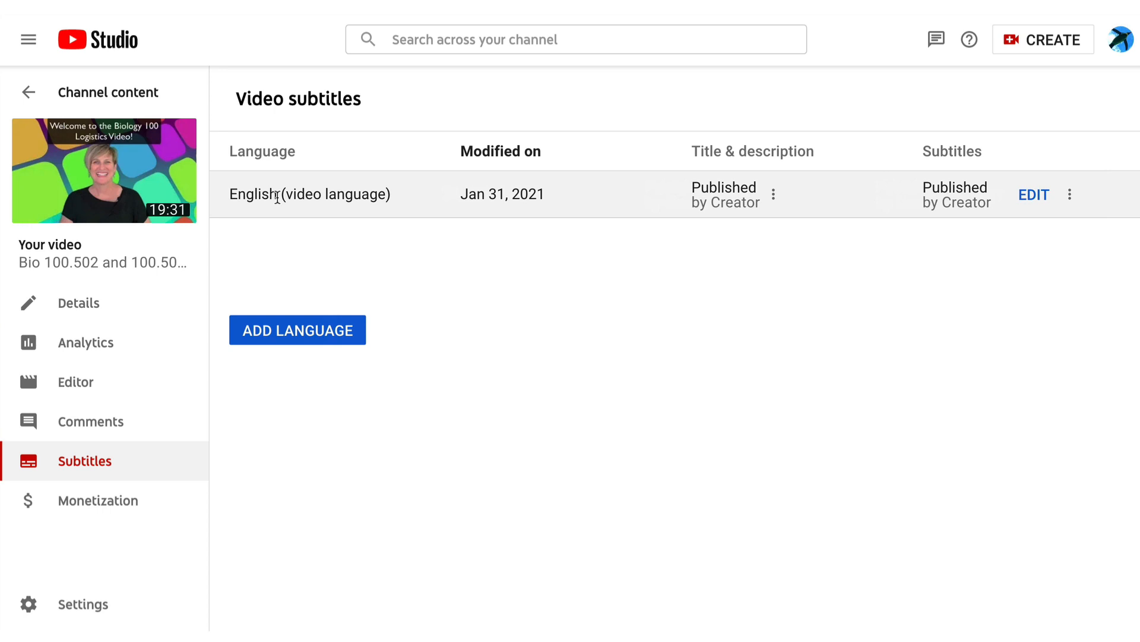
{"action": "mouse_move", "coordinate": [104, 171]}
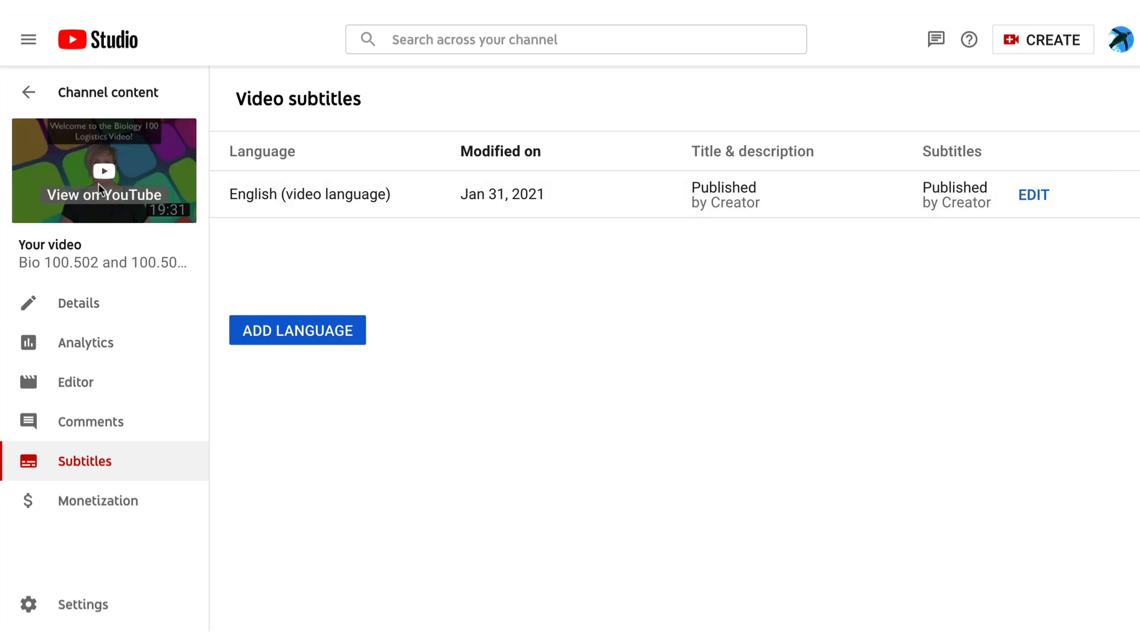
Open the video on YouTube and turn on CC to show the corrected English captions
{"action": "left_click", "coordinate": [103, 171]}
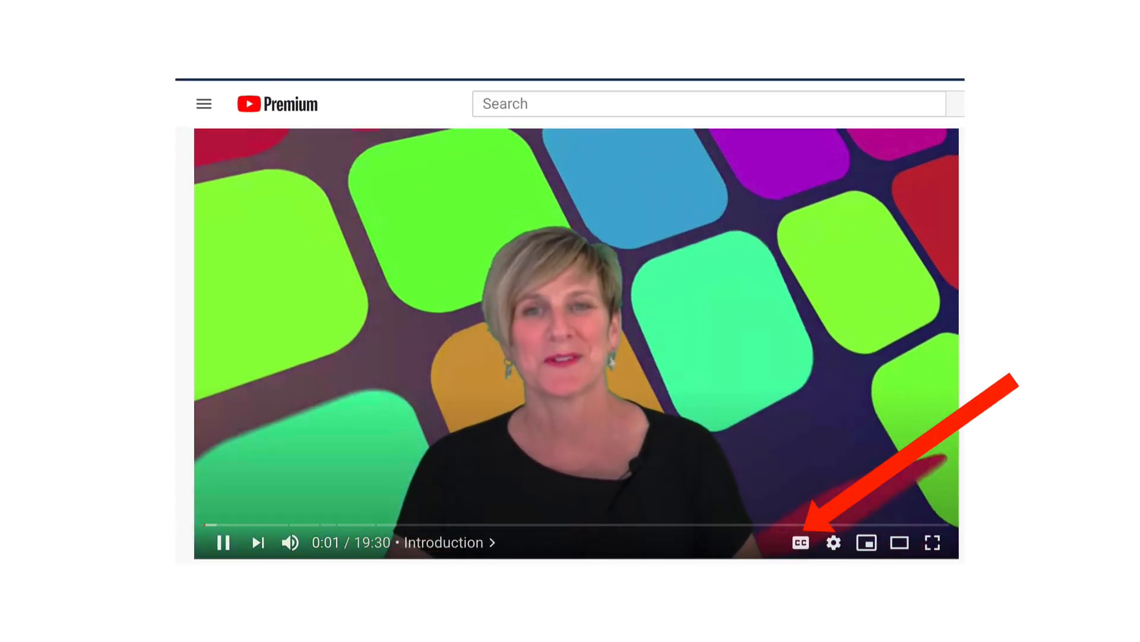
{"action": "left_click", "coordinate": [798, 542]}
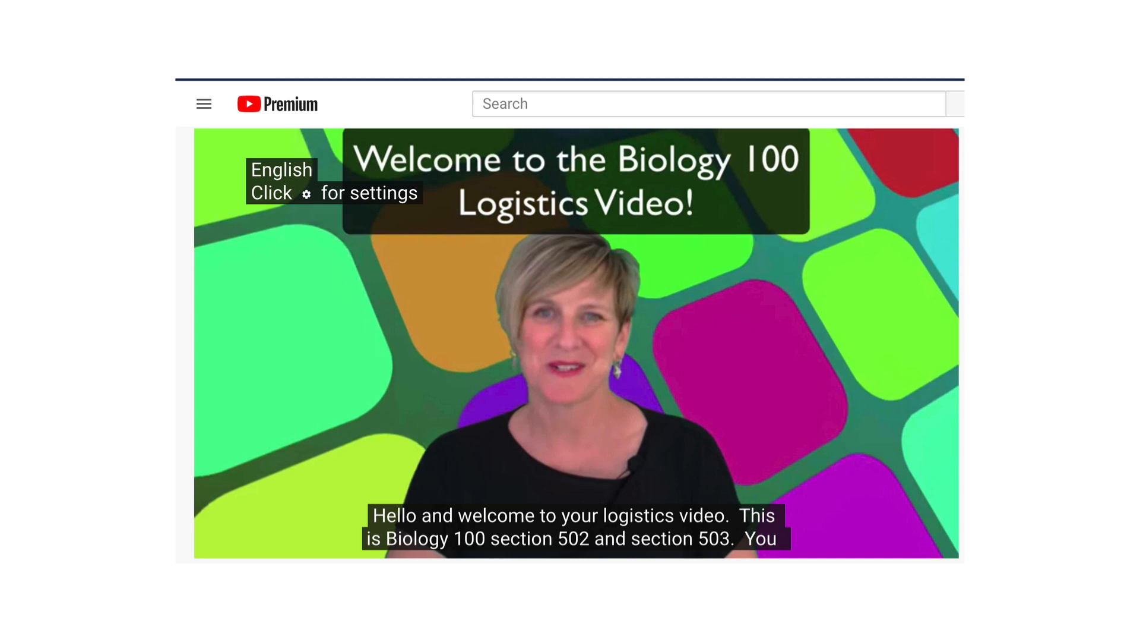